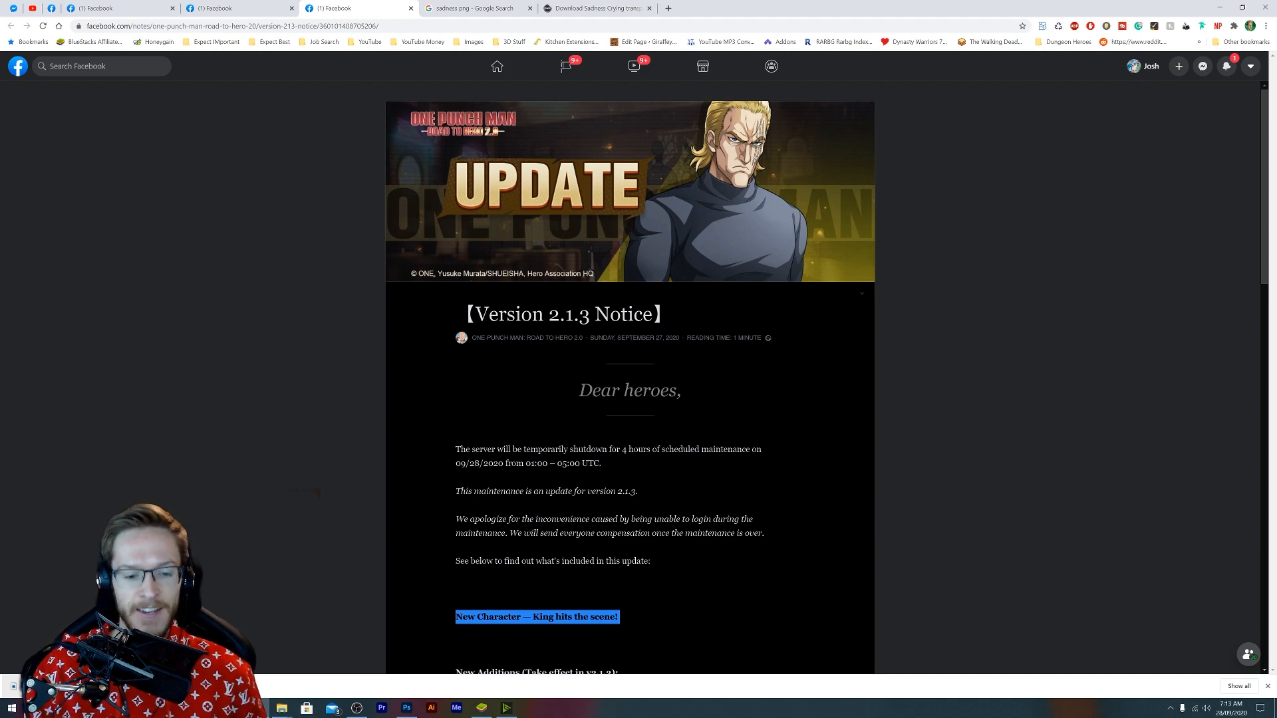
Scroll through the King character reveal post and its comments.
{"action": "scroll", "scroll_direction": "down", "scroll_amount": 3}
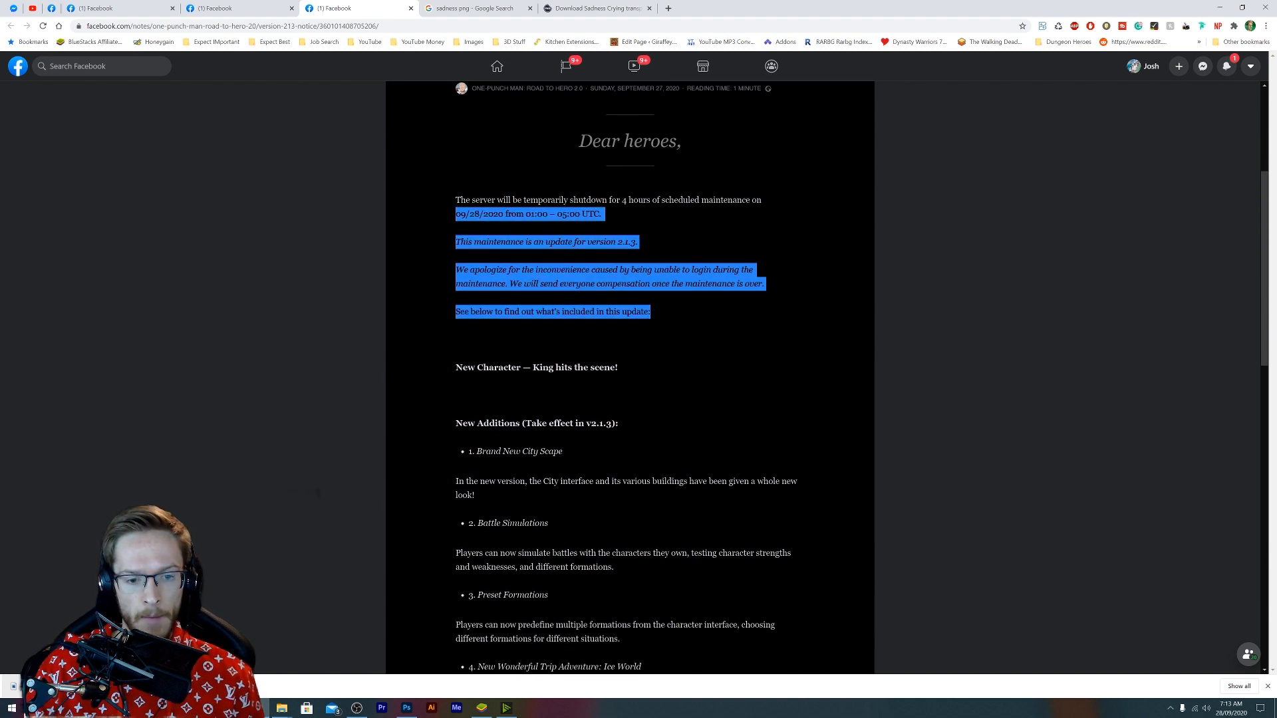
{"action": "scroll", "scroll_direction": "down", "scroll_amount": 3}
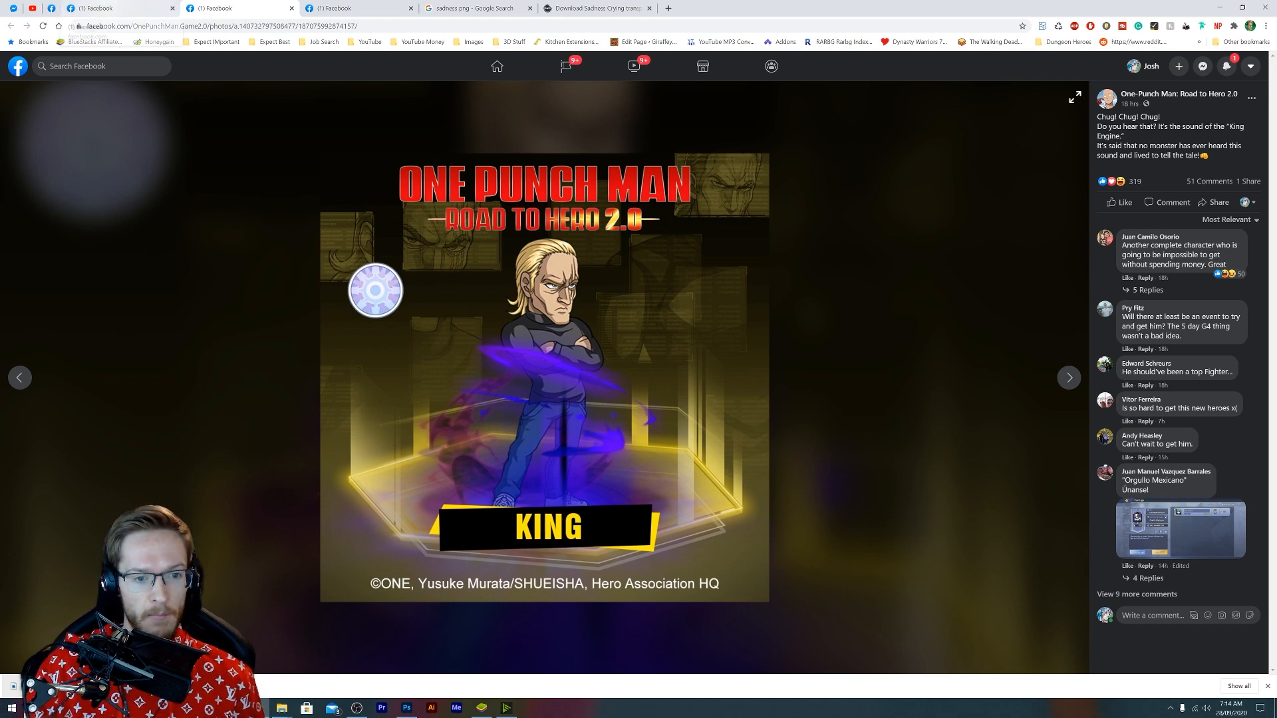
Advance to the next image listing King's four skills.
{"action": "left_click", "coordinate": [1069, 377]}
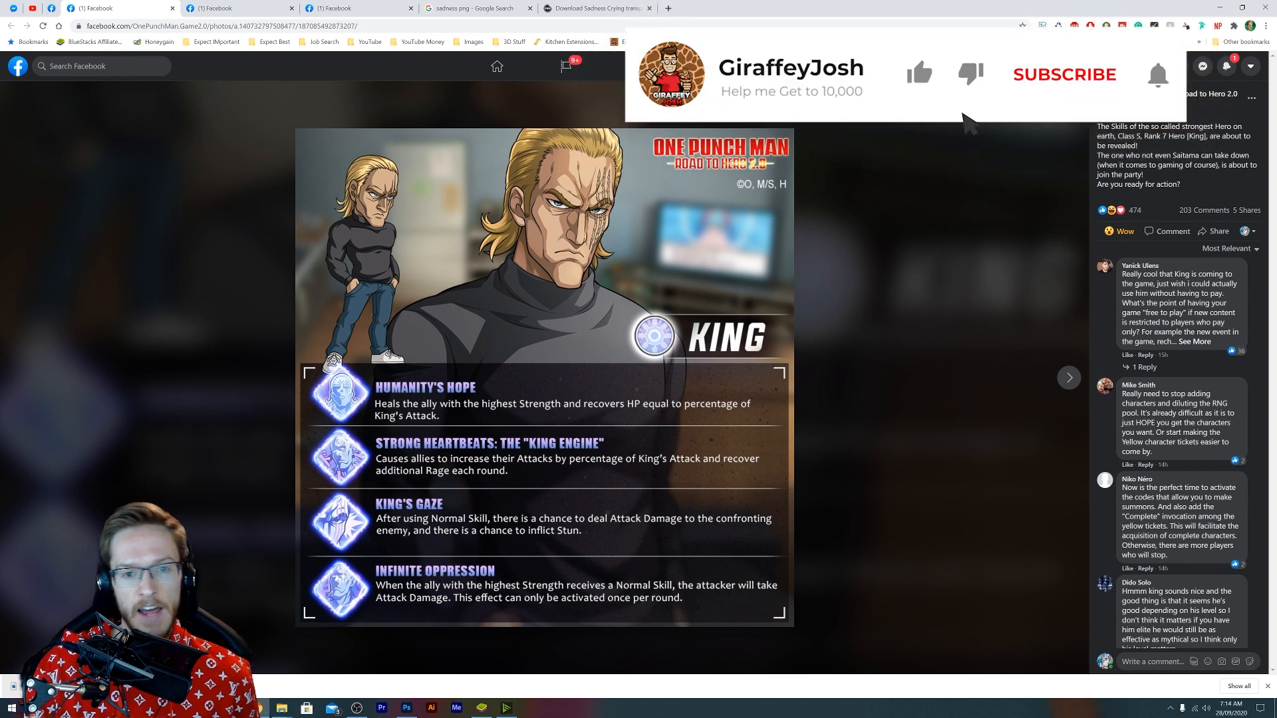
{"action": "left_click", "coordinate": [1063, 75]}
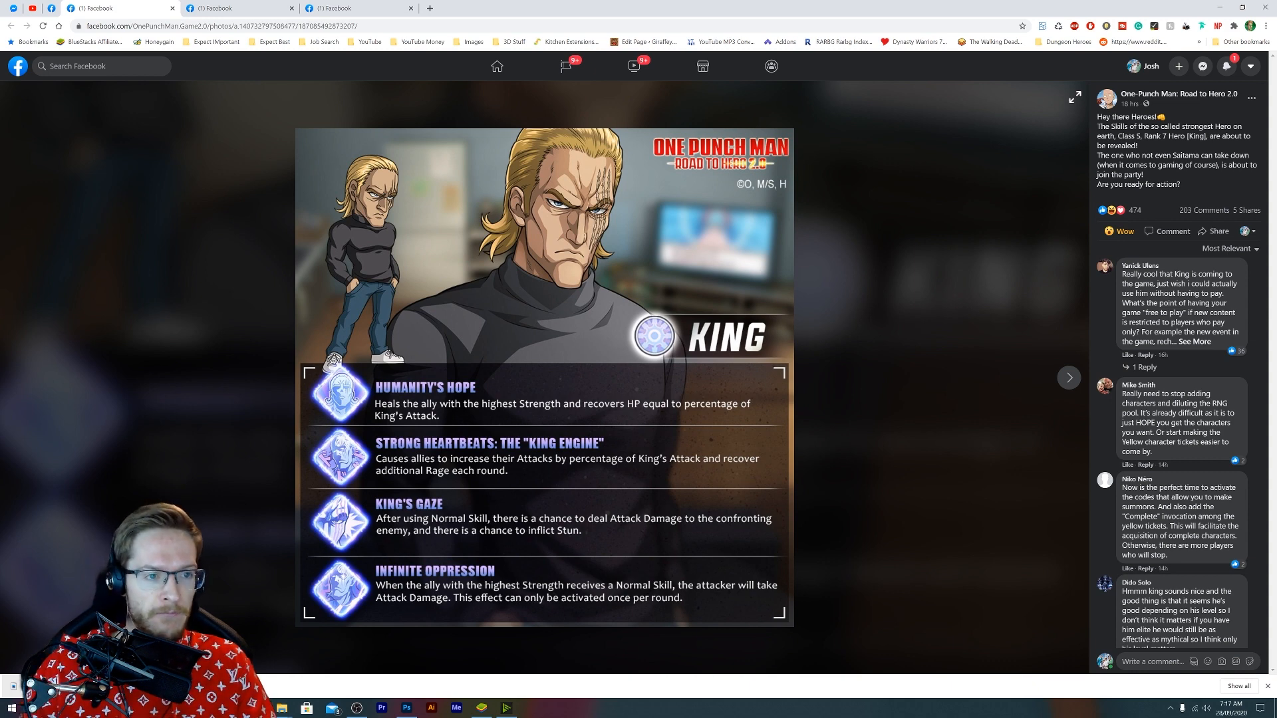
{"action": "left_click", "coordinate": [1068, 377]}
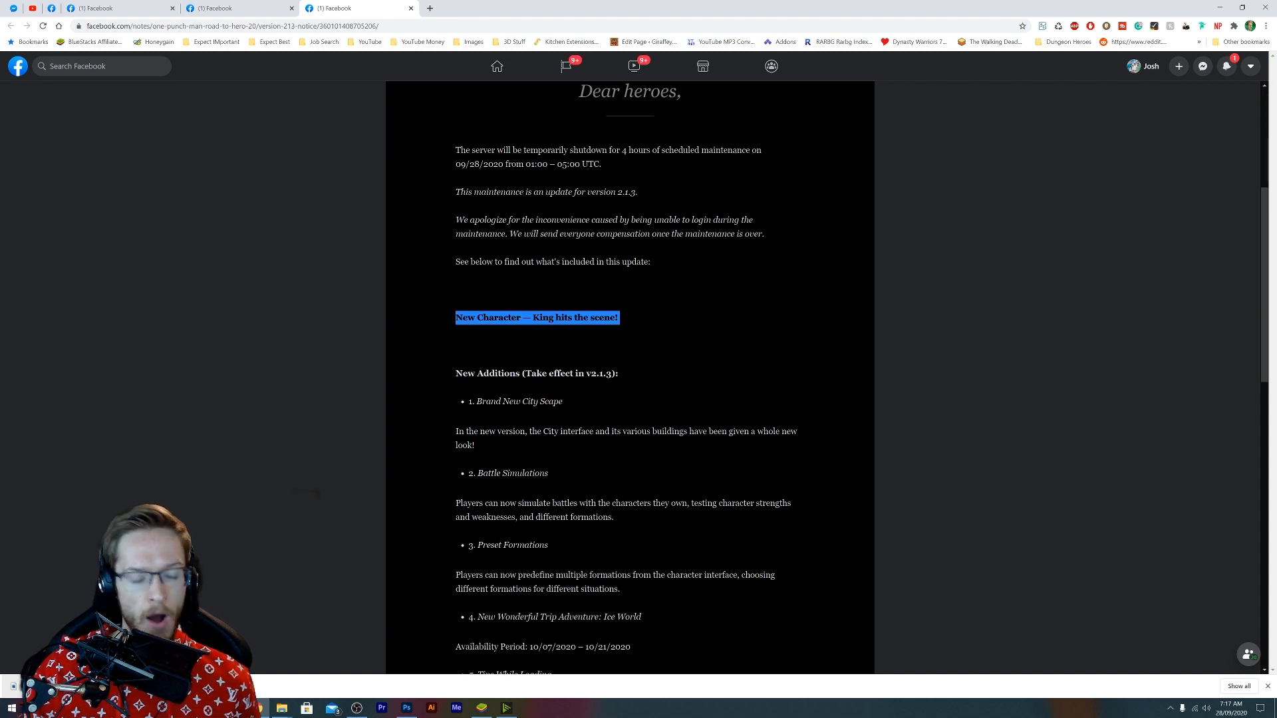
Scroll the version 2.1.3 notice down to New Additions, then bring up the BlueStacks window.
{"action": "left_click", "coordinate": [733, 318]}
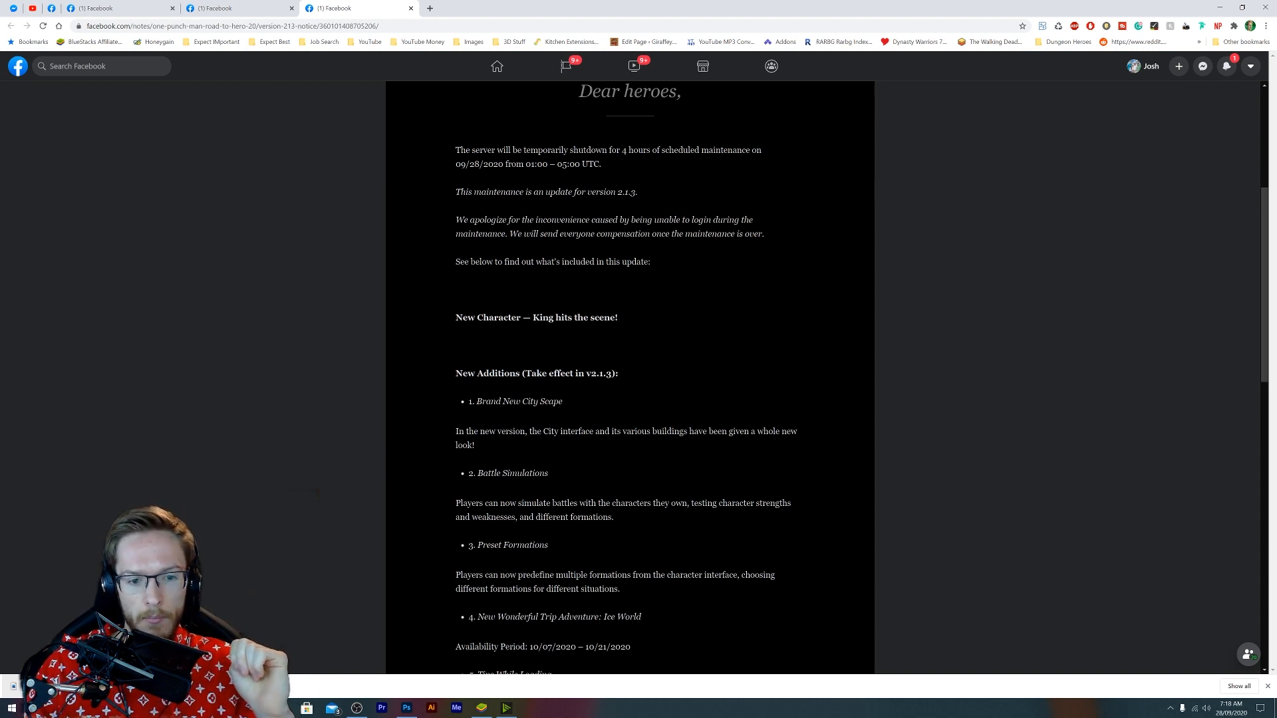
{"action": "scroll", "scroll_direction": "down", "scroll_amount": 3}
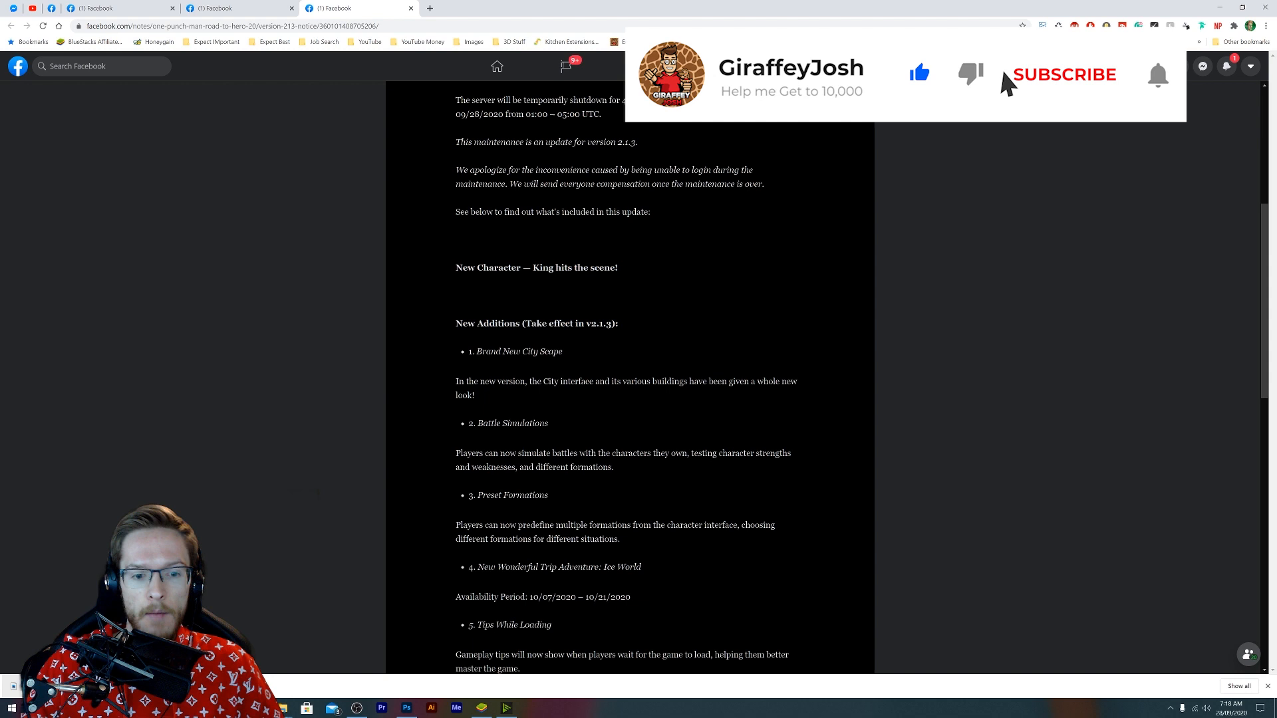
{"action": "left_click", "coordinate": [1062, 74]}
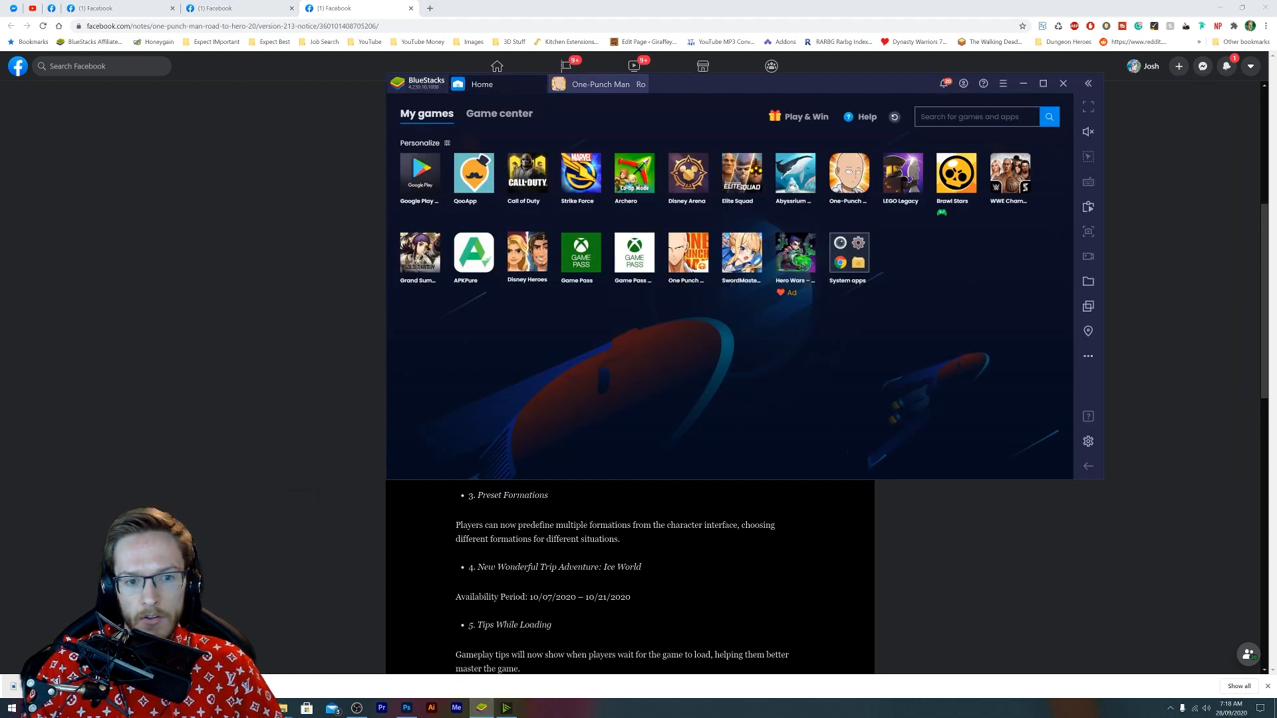
Briefly show a Disney Heroes battle in BlueStacks, then return to the Facebook notice.
{"action": "left_click", "coordinate": [527, 253]}
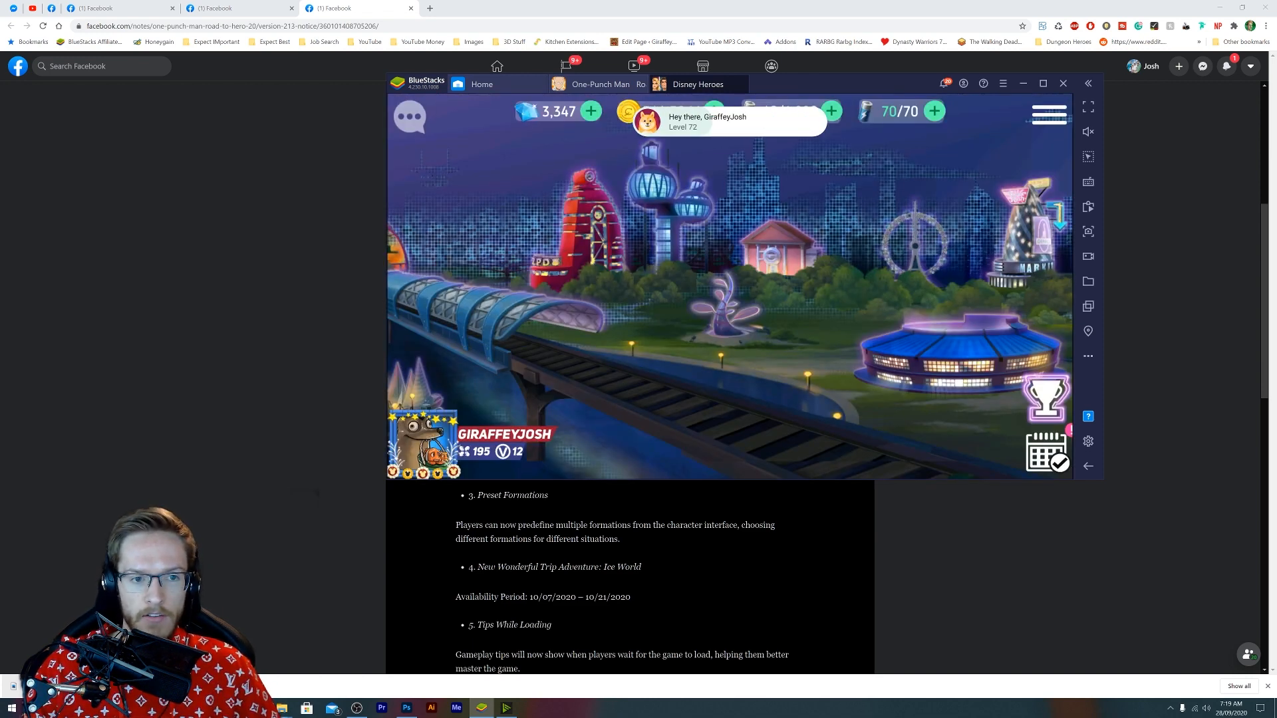
{"action": "left_click", "coordinate": [1046, 451]}
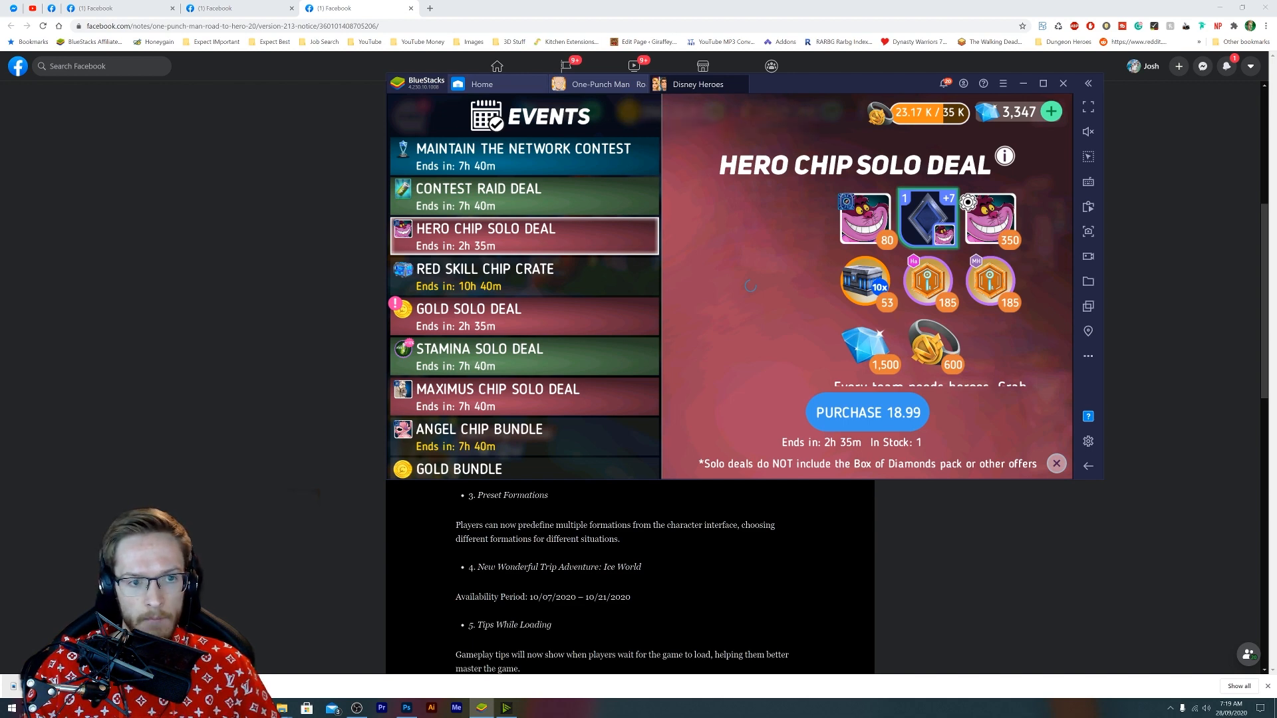
{"action": "left_click", "coordinate": [1056, 463]}
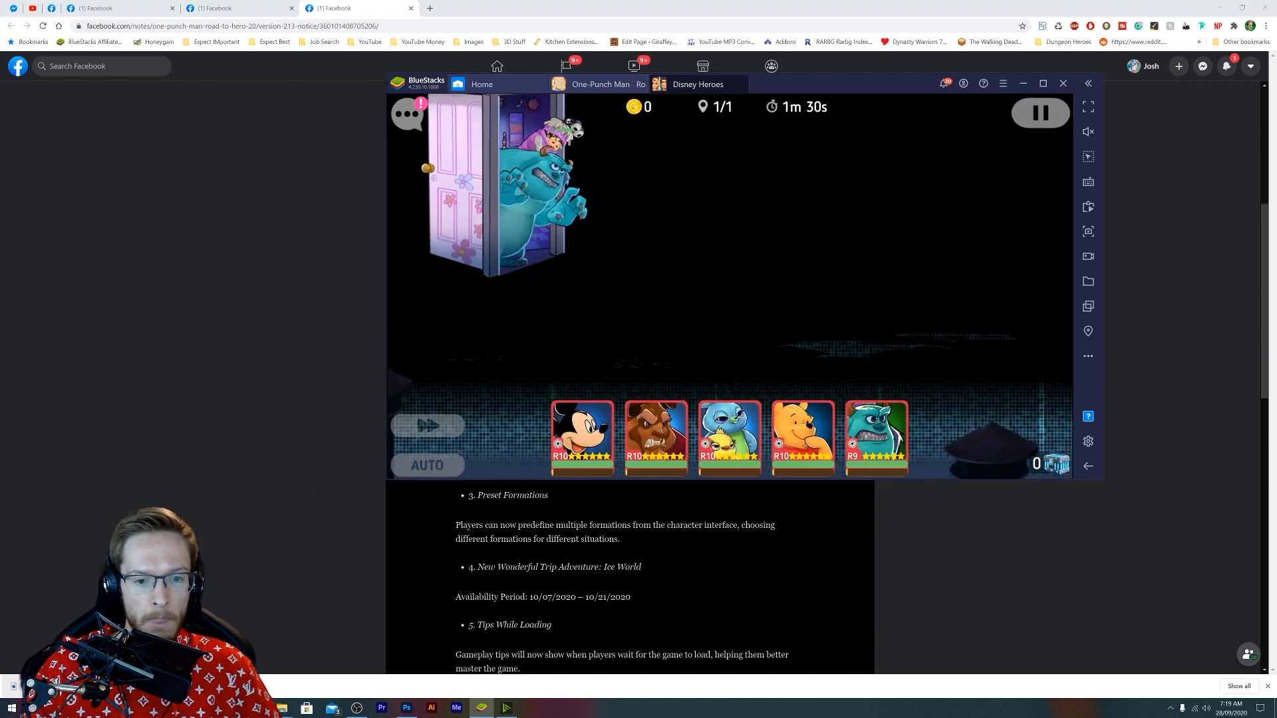
{"action": "left_click", "coordinate": [427, 425]}
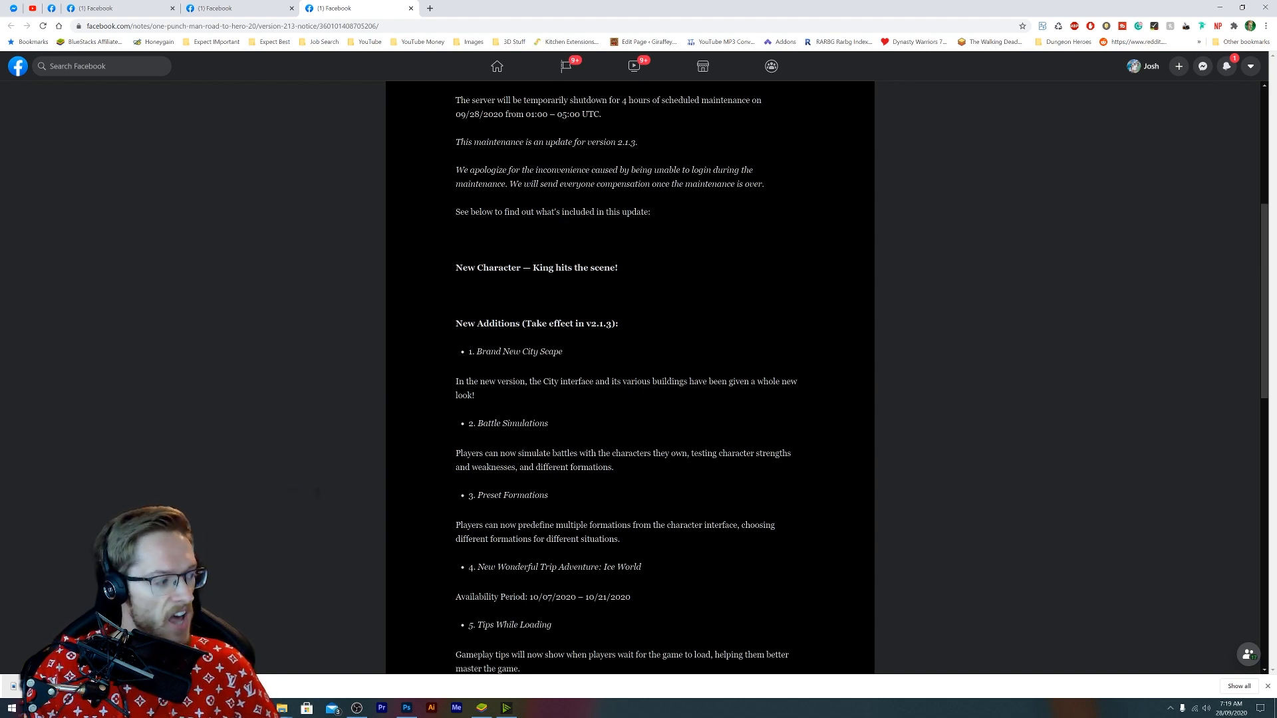
{"action": "scroll", "scroll_direction": "down", "scroll_amount": 3}
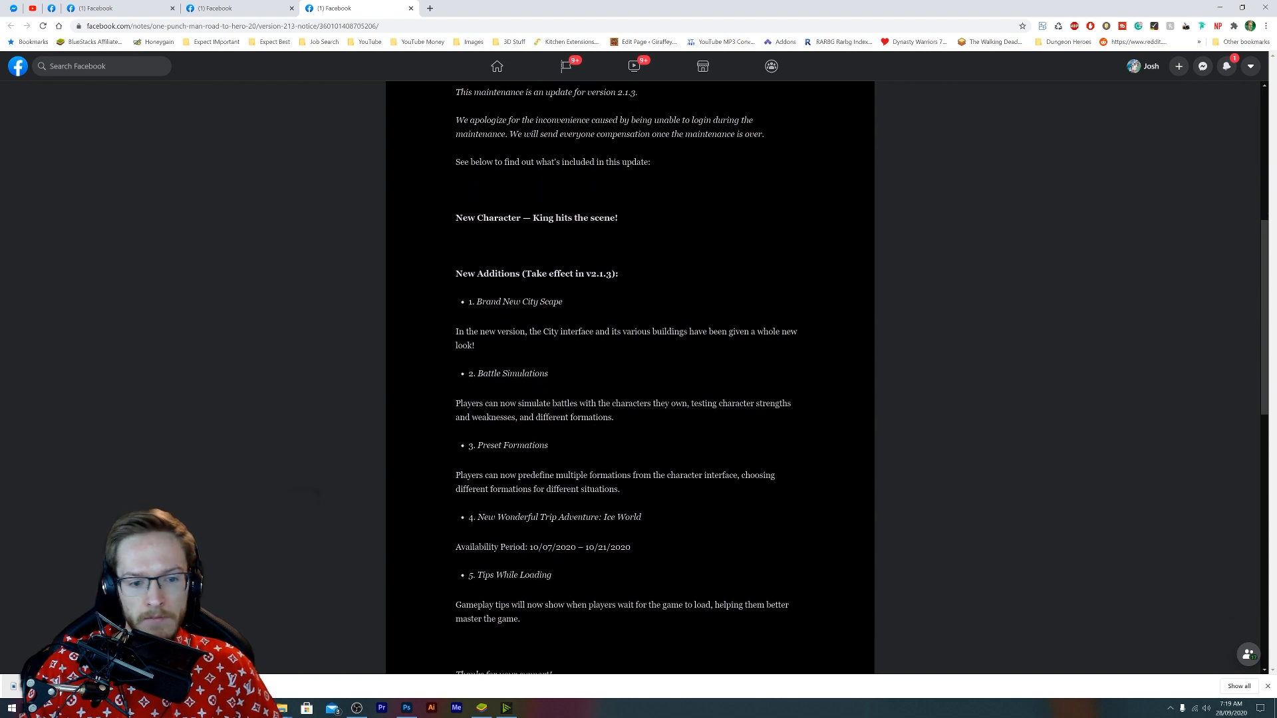
{"action": "scroll", "scroll_direction": "down", "scroll_amount": 3}
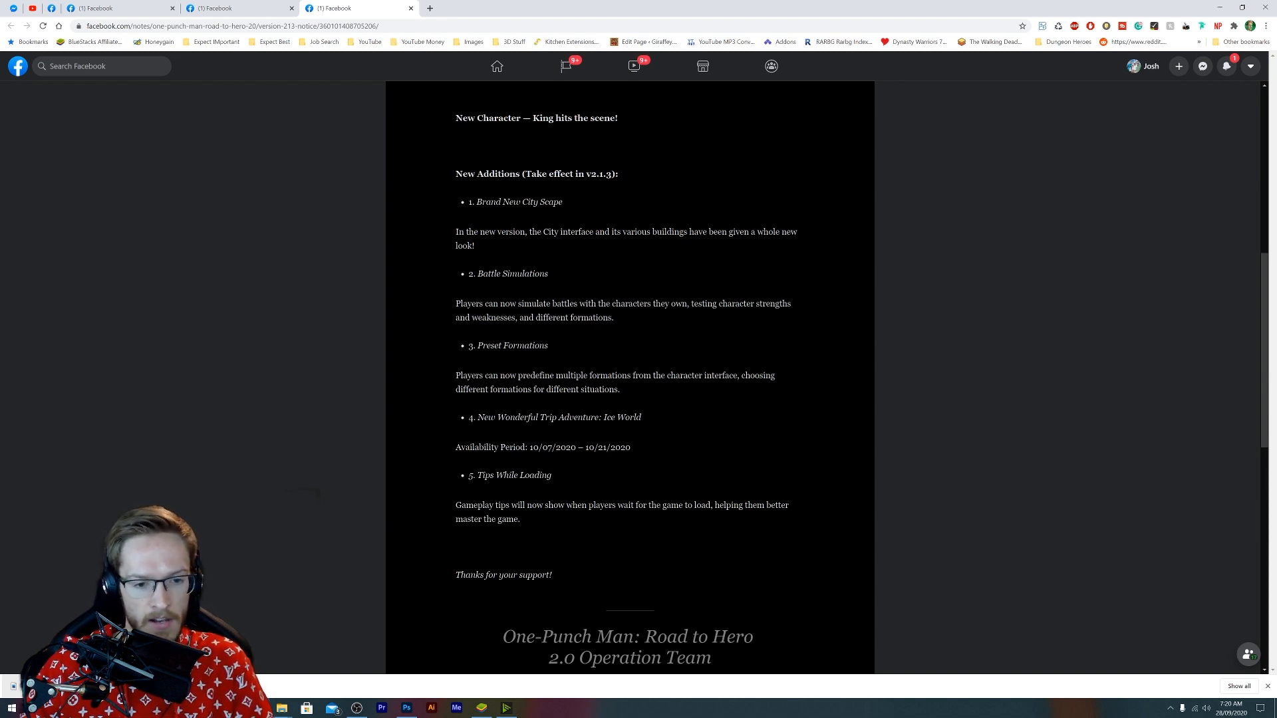
{"action": "left_click_drag", "start_coordinate": [471, 416], "coordinate": [641, 416]}
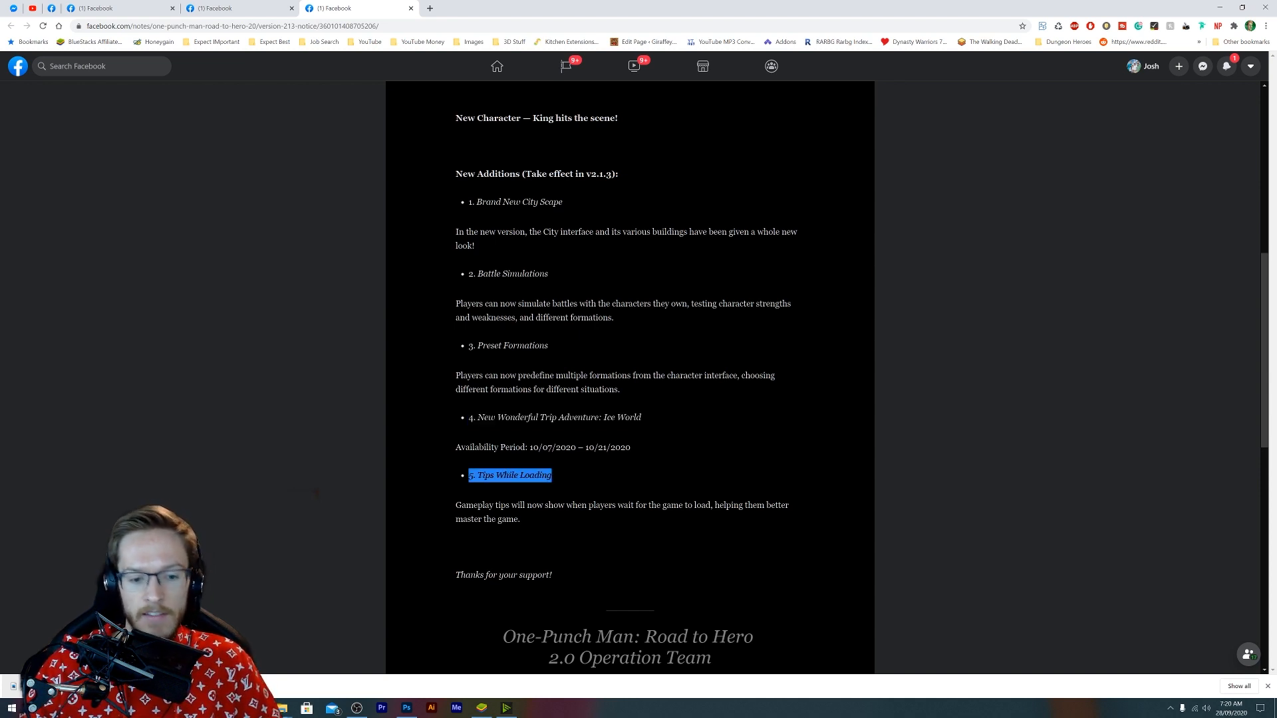
Love-react the daily login rewards comment and scroll back to New Additions.
{"action": "scroll", "scroll_direction": "down", "scroll_amount": 3}
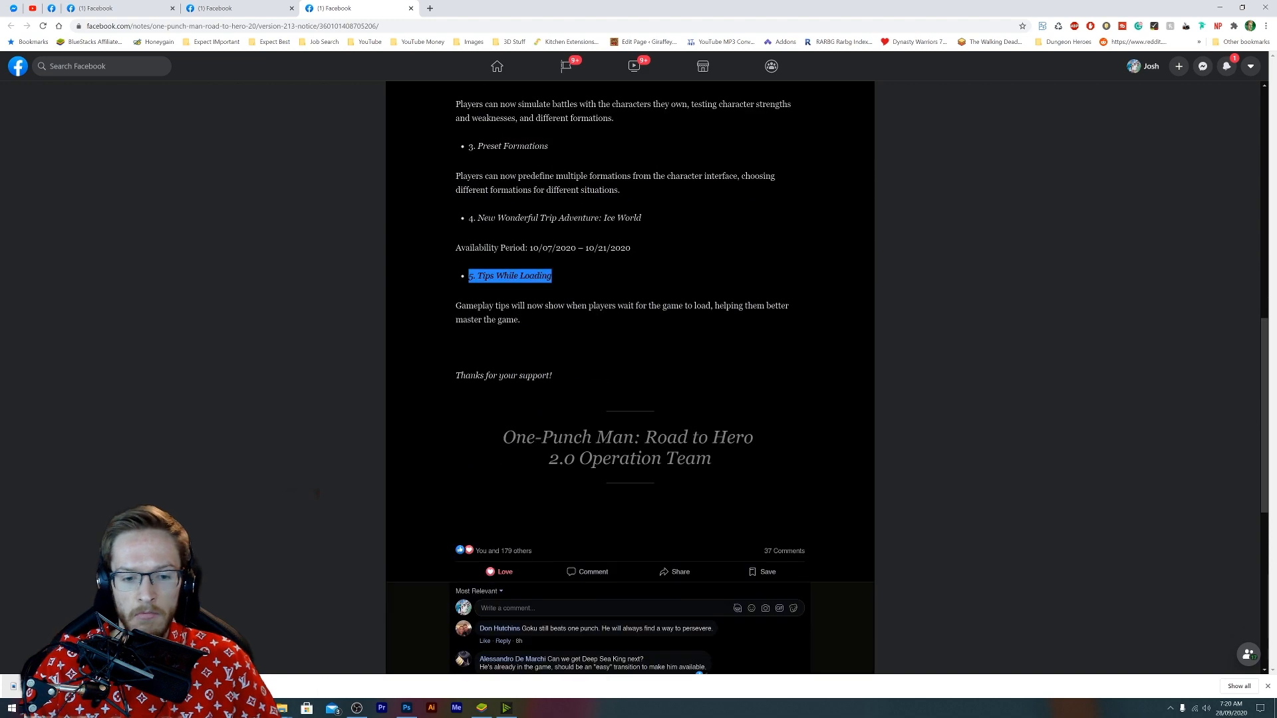
{"action": "scroll", "scroll_direction": "down", "scroll_amount": 3}
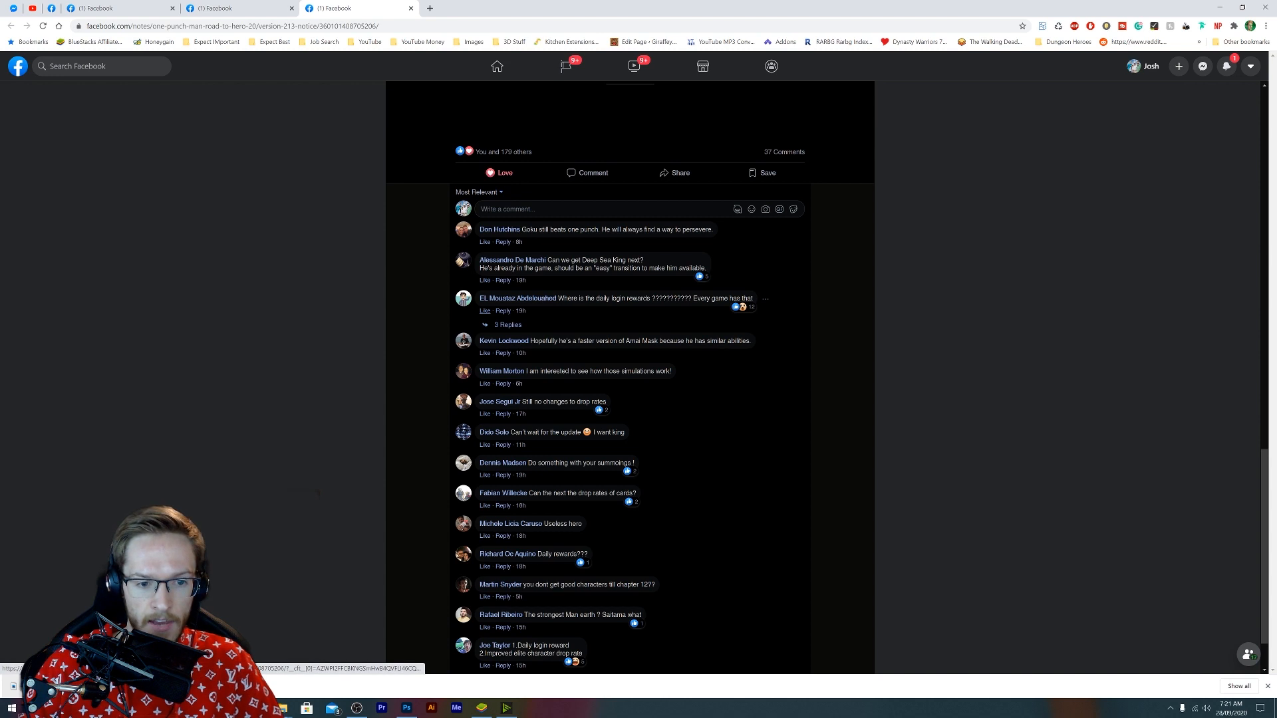
{"action": "left_click", "coordinate": [485, 310]}
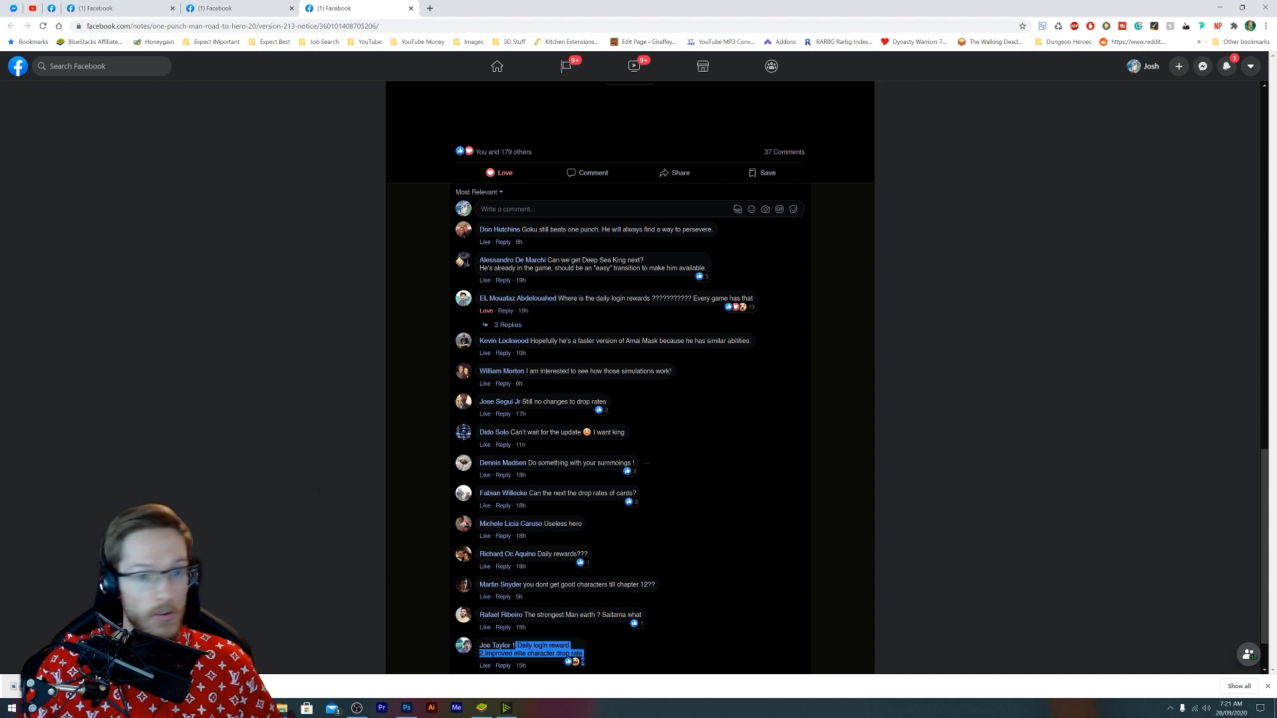
{"action": "scroll", "scroll_direction": "up", "scroll_amount": 3}
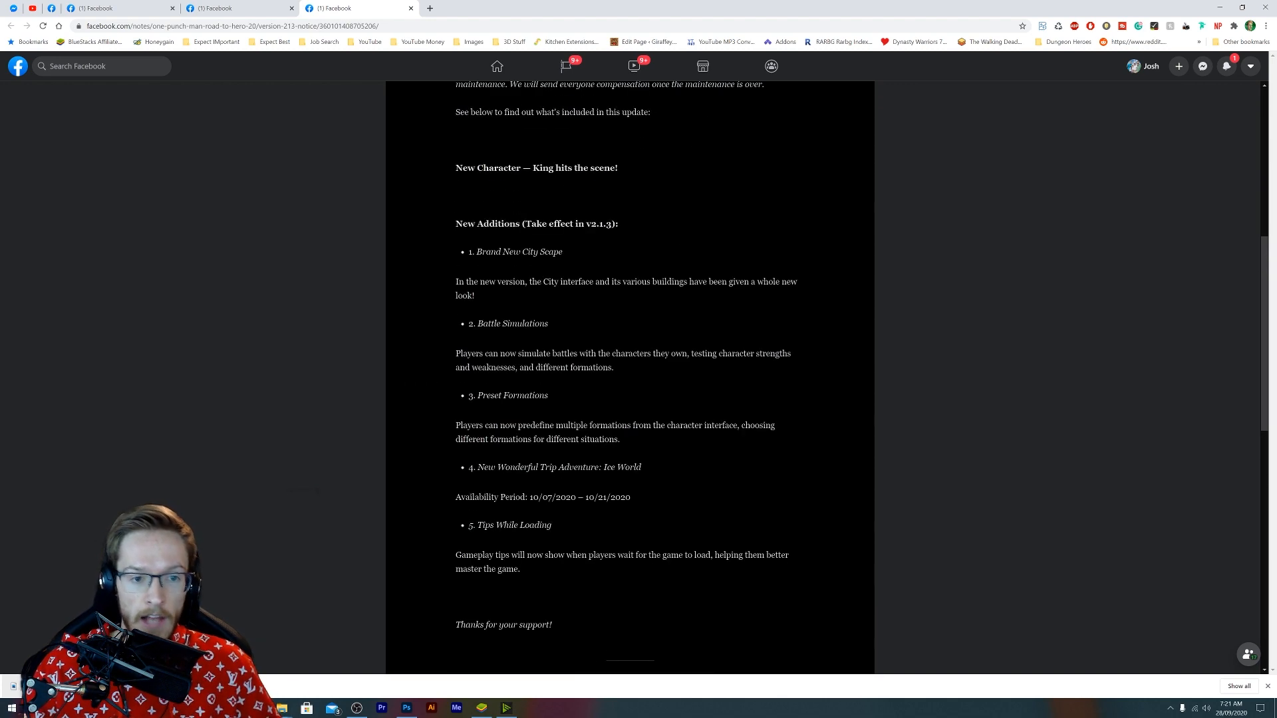